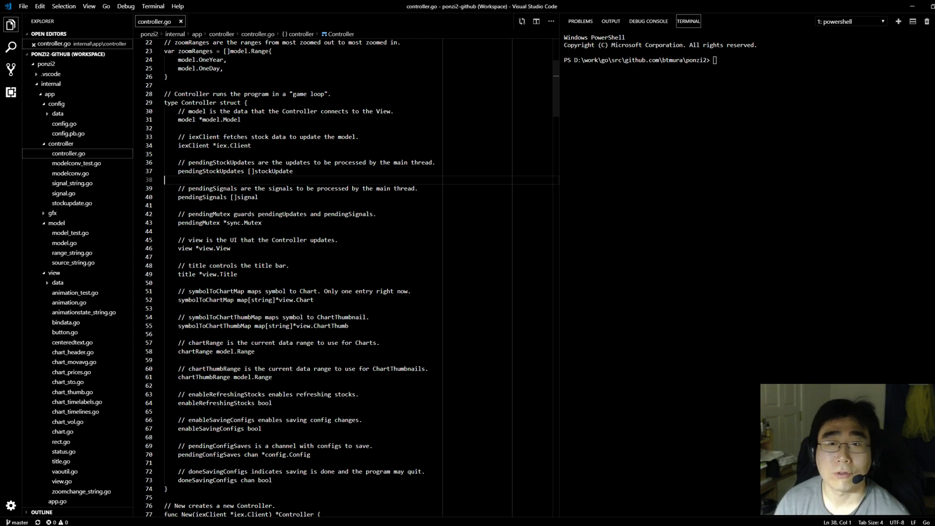
Step: Run the default 'build and run' task so the ponzi2 window launches showing the SPY chart
{"action": "left_click", "coordinate": [610, 21]}
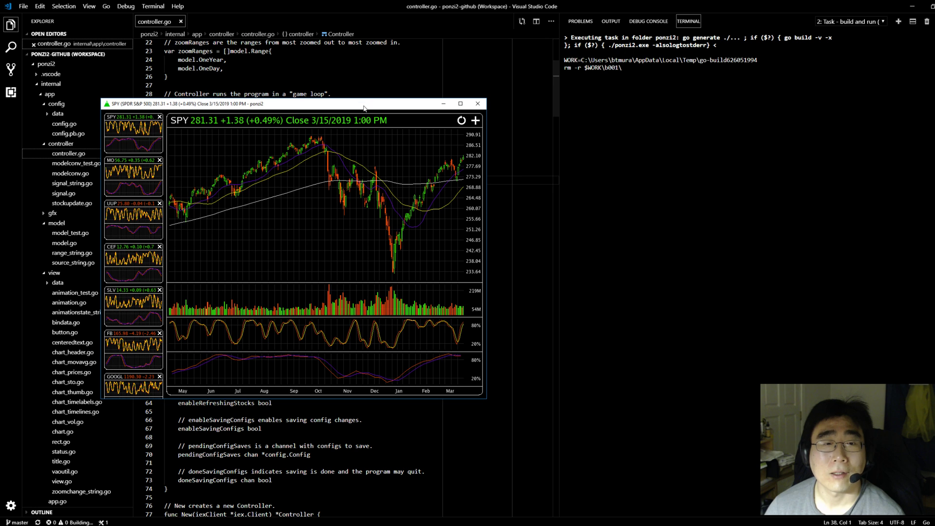
Step: Move the ponzi2 window aside and show .vscode/tasks.json with its 'build and run' and 'clean install' tasks
{"action": "left_click_drag", "start_coordinate": [363, 103], "coordinate": [704, 173]}
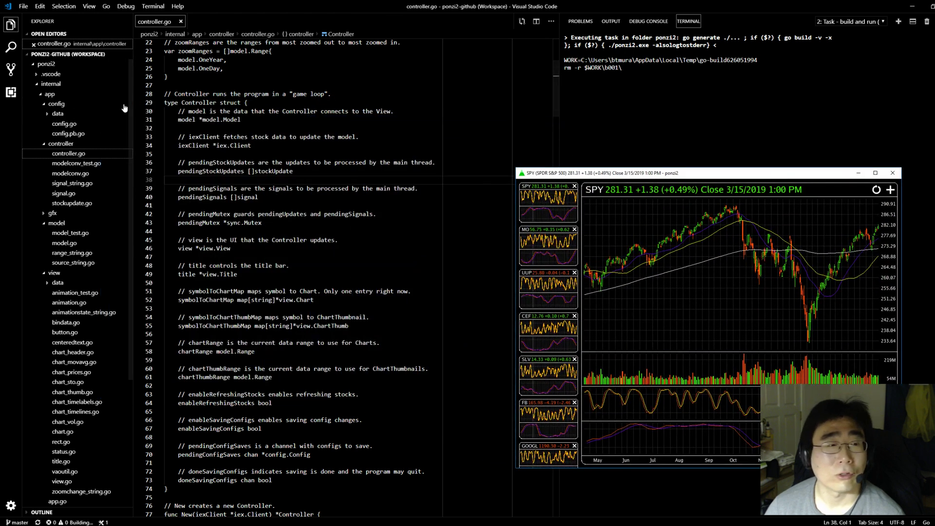
{"action": "left_click", "coordinate": [50, 73]}
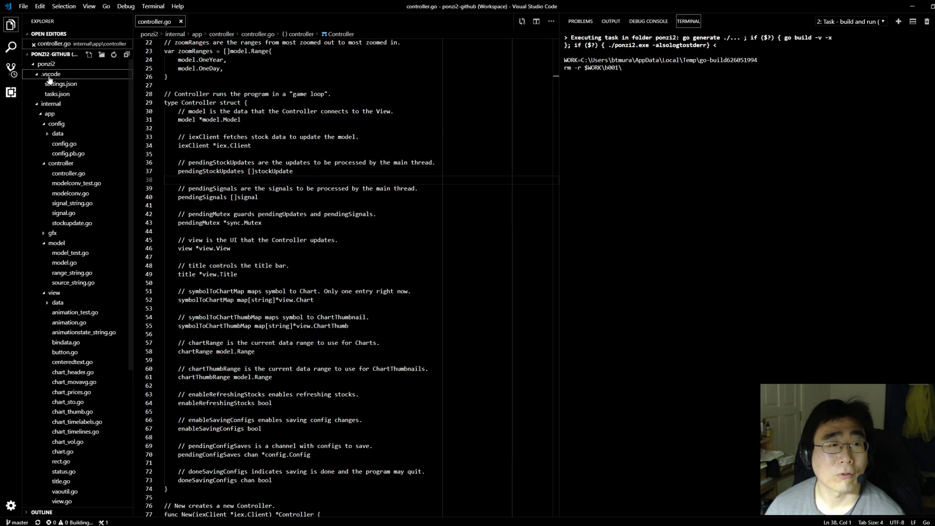
{"action": "left_click", "coordinate": [56, 103]}
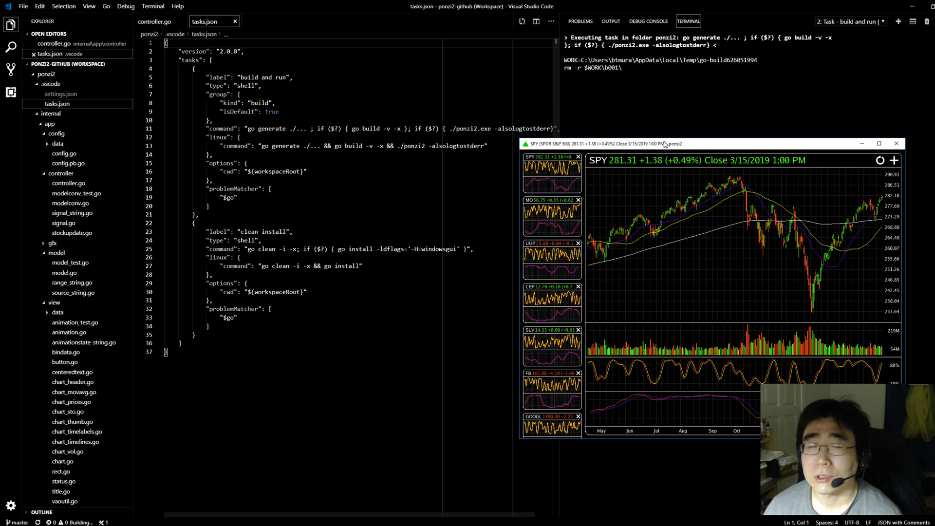
{"action": "mouse_move", "coordinate": [771, 291]}
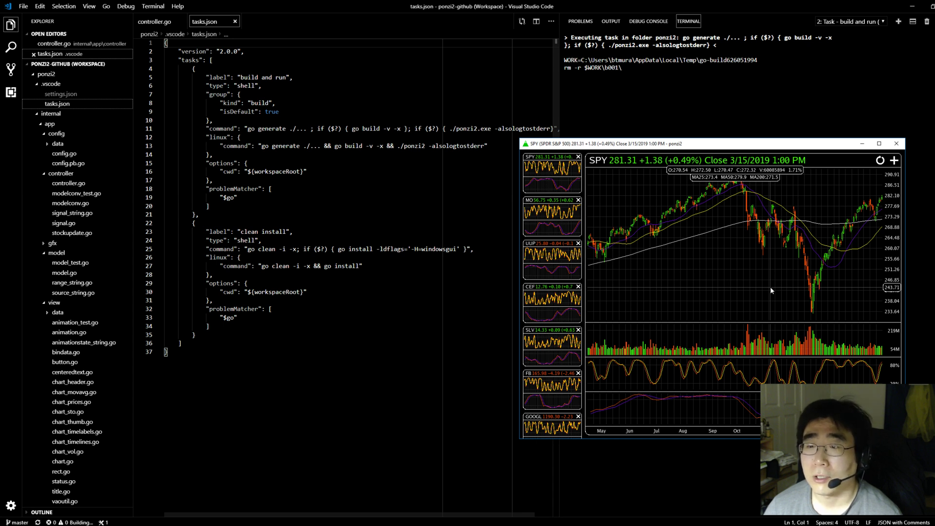
{"action": "mouse_move", "coordinate": [615, 239]}
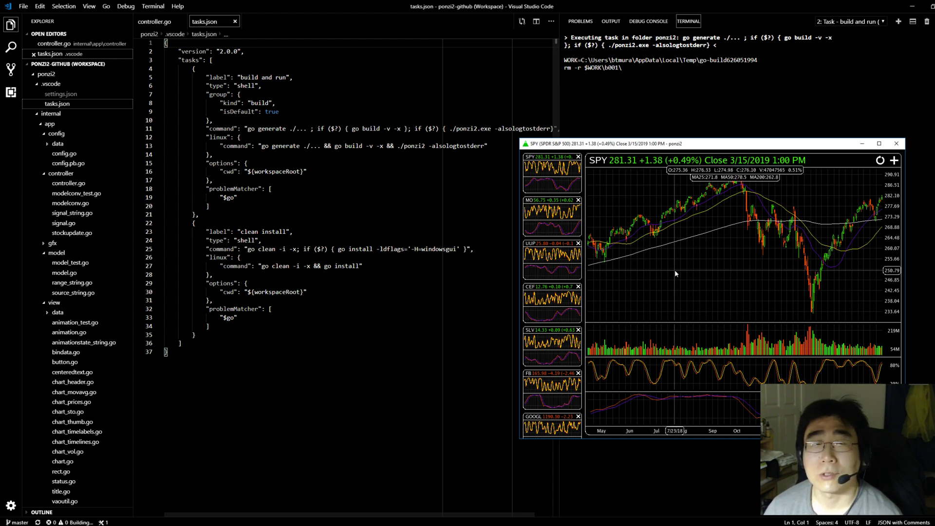
{"action": "mouse_move", "coordinate": [678, 274]}
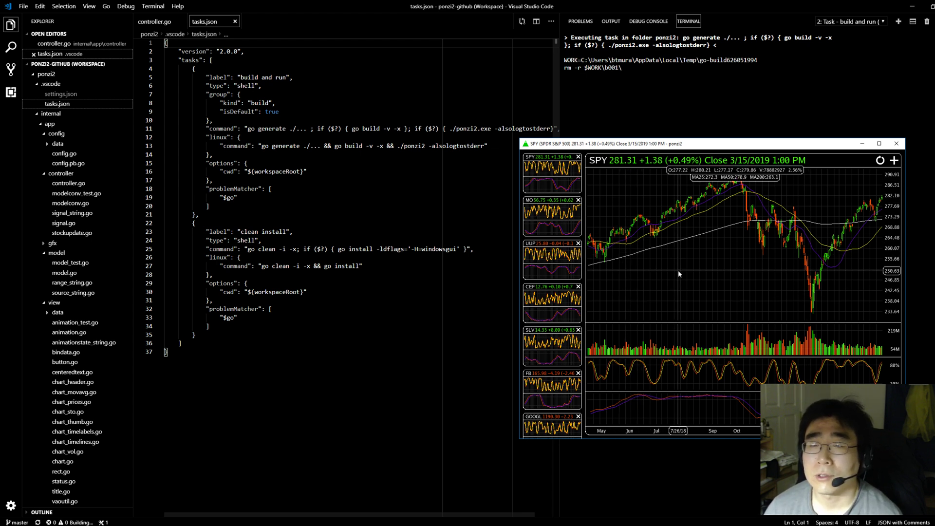
{"action": "mouse_move", "coordinate": [789, 232]}
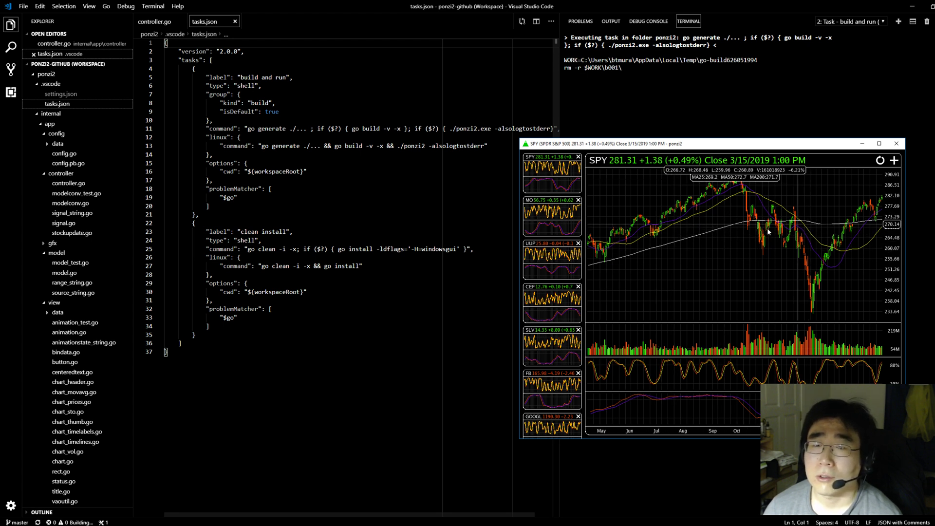
{"action": "mouse_move", "coordinate": [720, 239]}
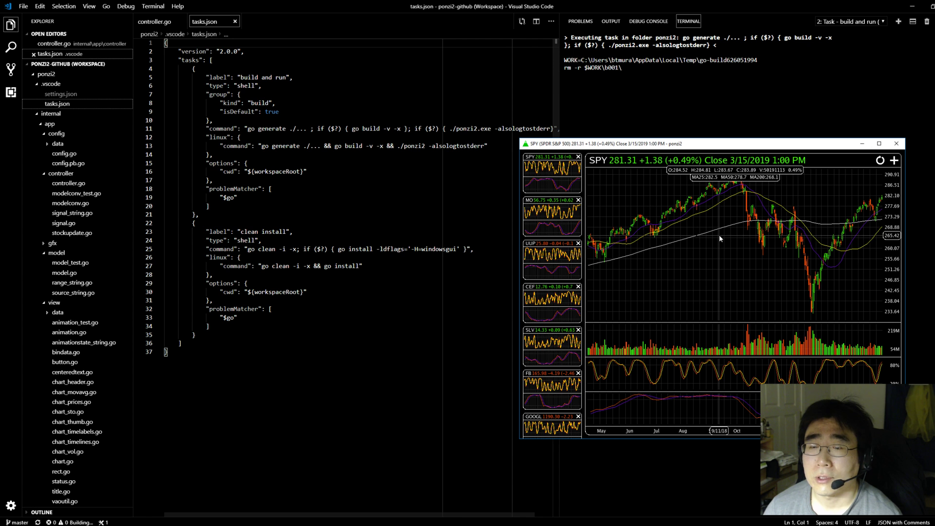
{"action": "mouse_move", "coordinate": [750, 241]}
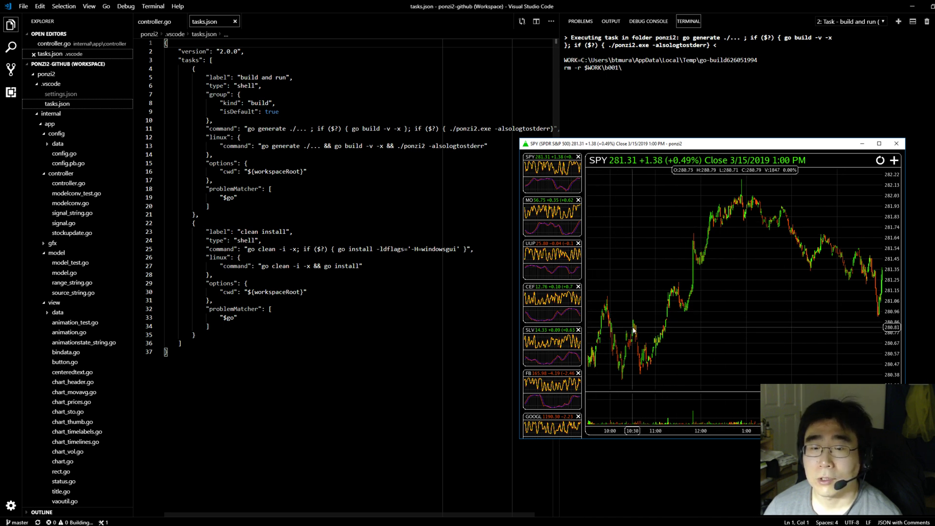
{"action": "mouse_move", "coordinate": [881, 291]}
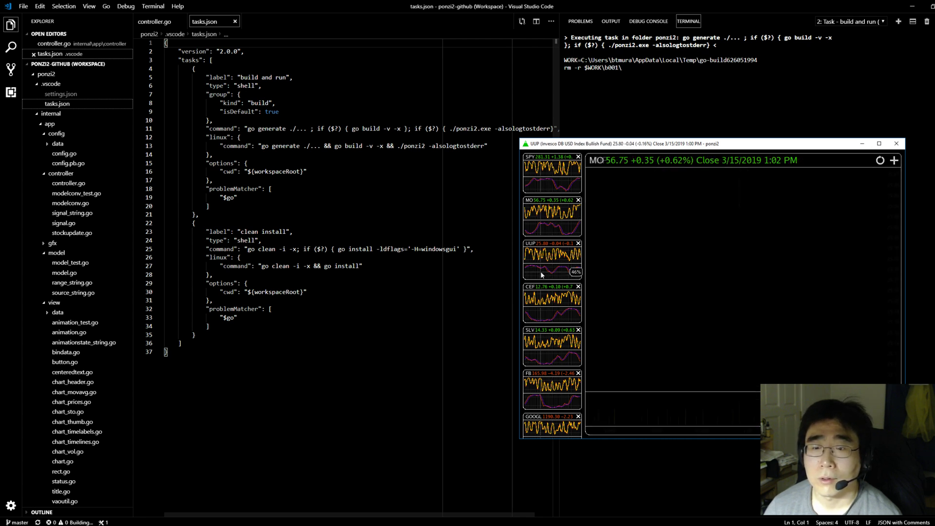
Step: Switch the main chart to UUP's one-day intraday prices from the sidebar thumbnail
{"action": "left_click", "coordinate": [549, 256]}
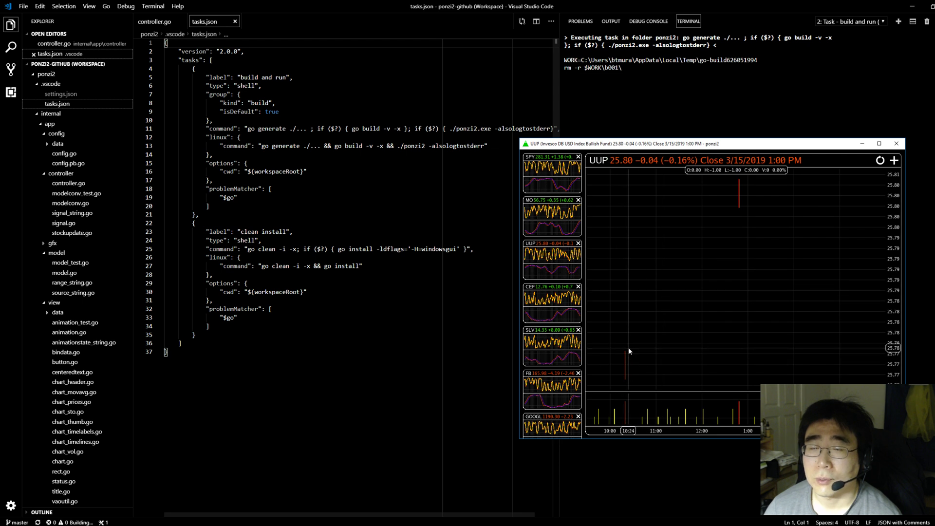
{"action": "mouse_move", "coordinate": [611, 375]}
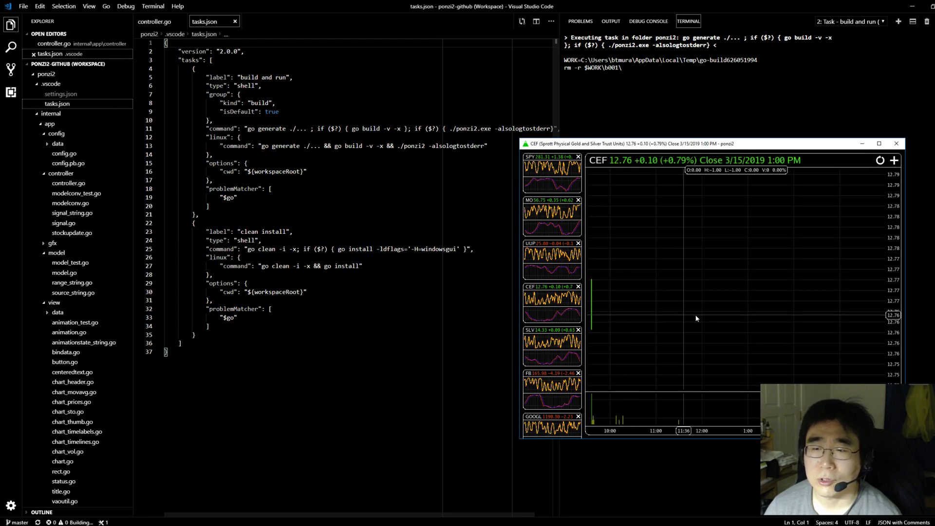
{"action": "mouse_move", "coordinate": [561, 367]}
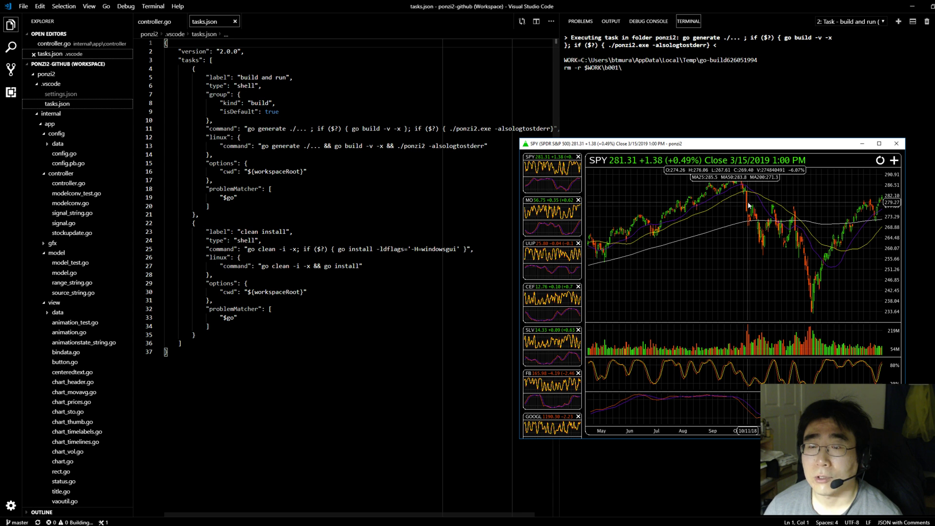
{"action": "mouse_move", "coordinate": [758, 225]}
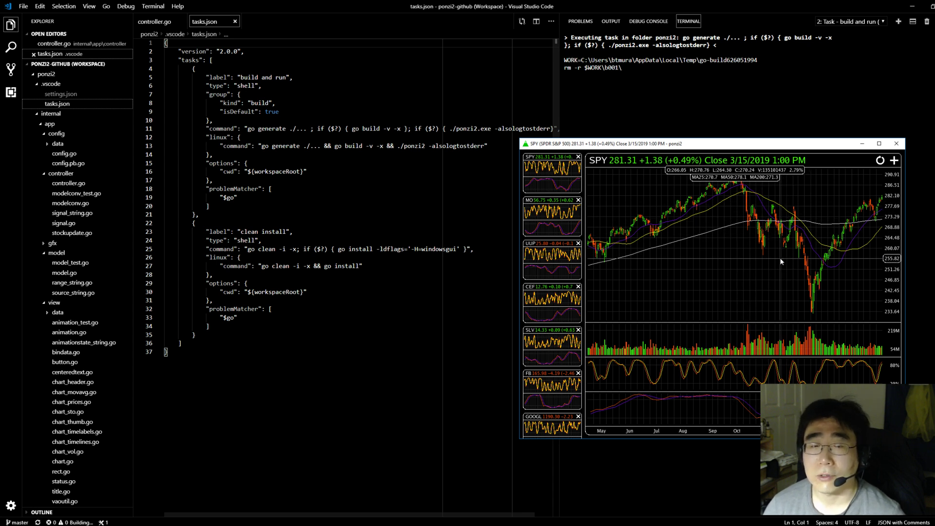
{"action": "mouse_move", "coordinate": [770, 259]}
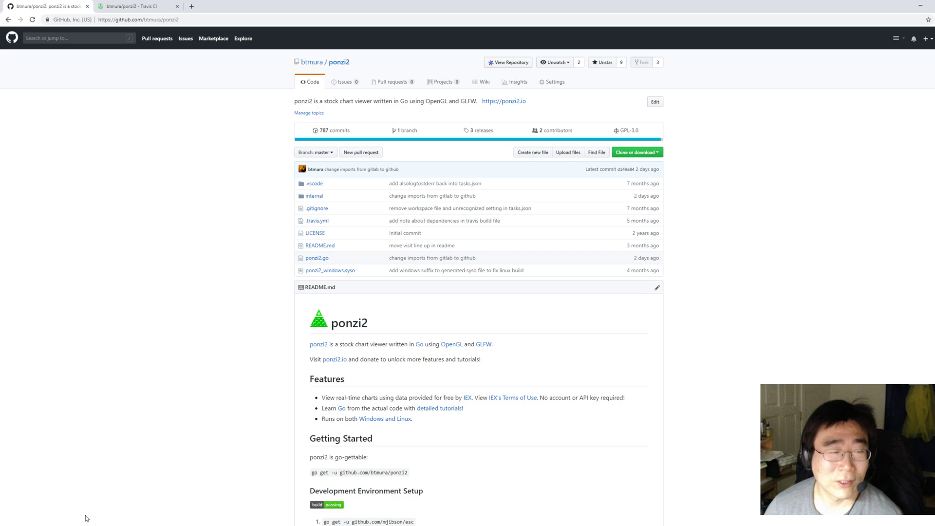
{"action": "mouse_move", "coordinate": [827, 203]}
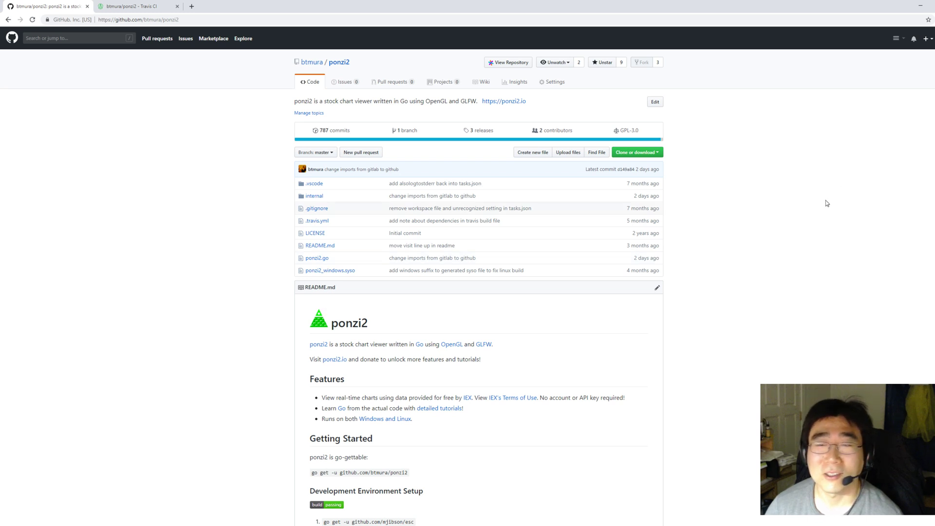
Step: Scroll down through the btmura/ponzi2 repository README
{"action": "scroll", "scroll_direction": "down", "scroll_amount": 3}
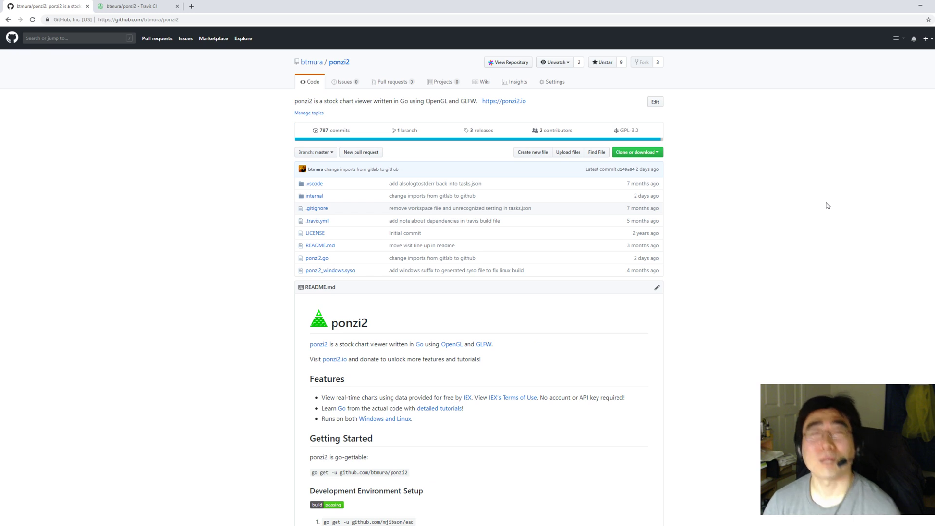
{"action": "mouse_move", "coordinate": [802, 207]}
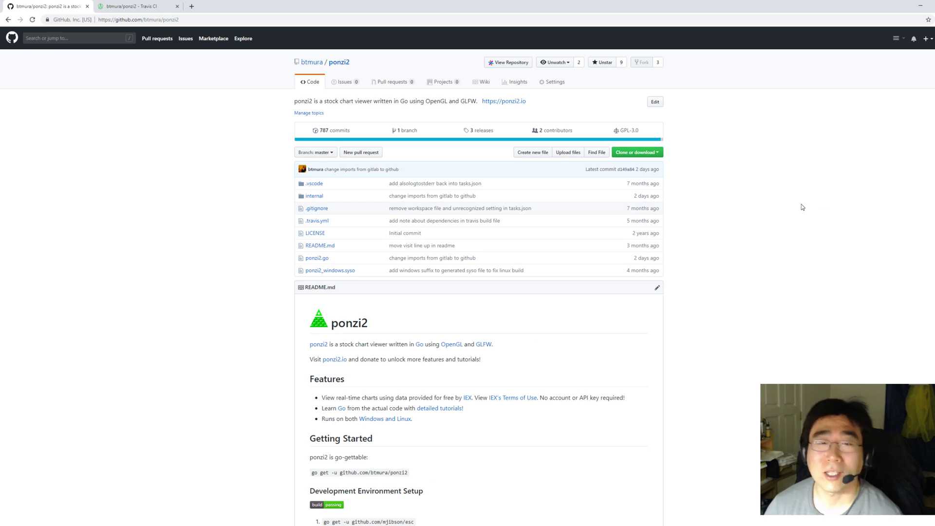
{"action": "scroll", "scroll_direction": "down", "scroll_amount": 3}
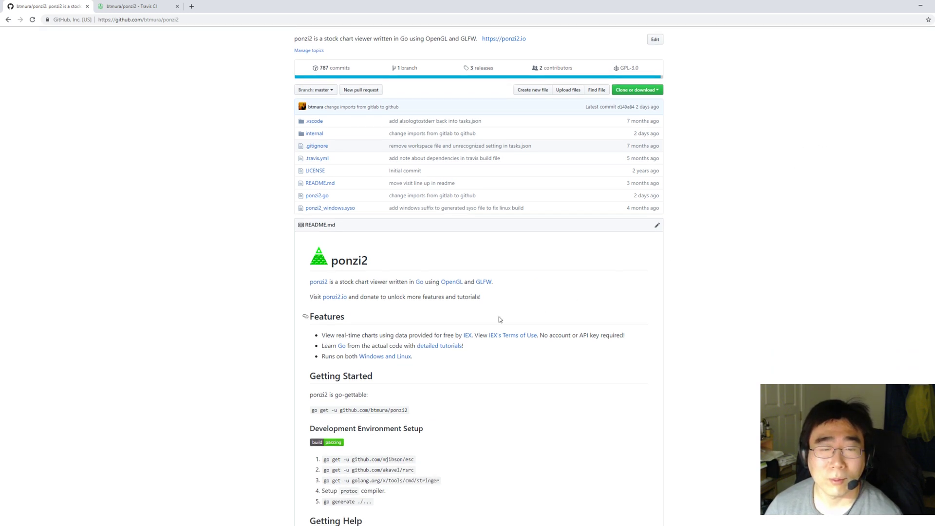
{"action": "scroll", "scroll_direction": "down", "scroll_amount": 3}
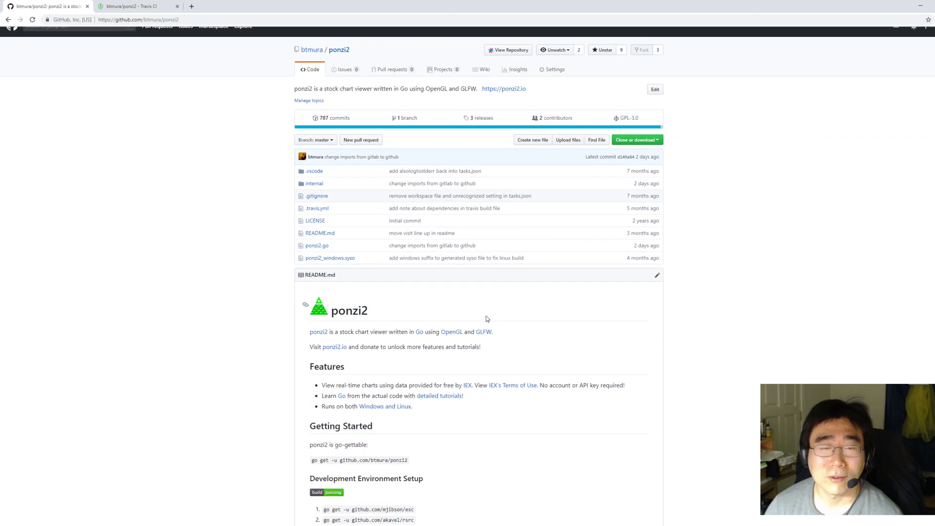
{"action": "mouse_move", "coordinate": [327, 107]}
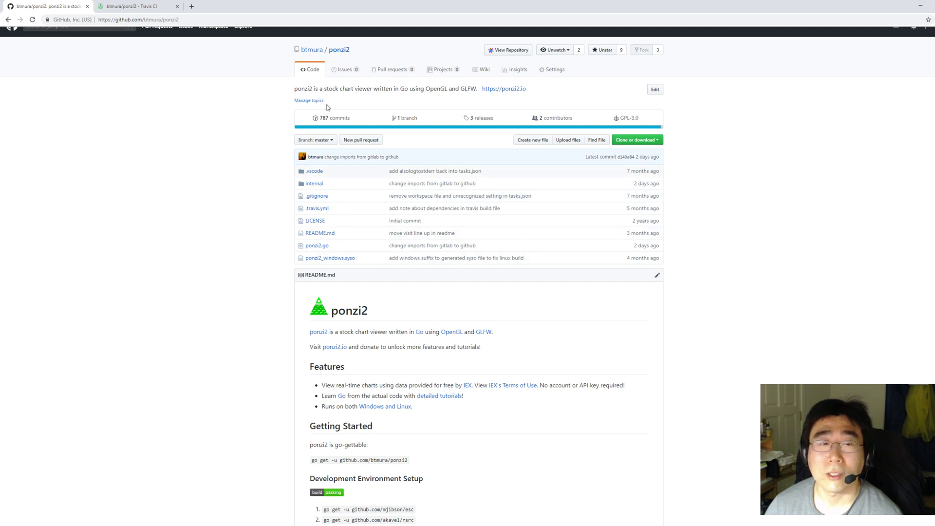
{"action": "mouse_move", "coordinate": [697, 178]}
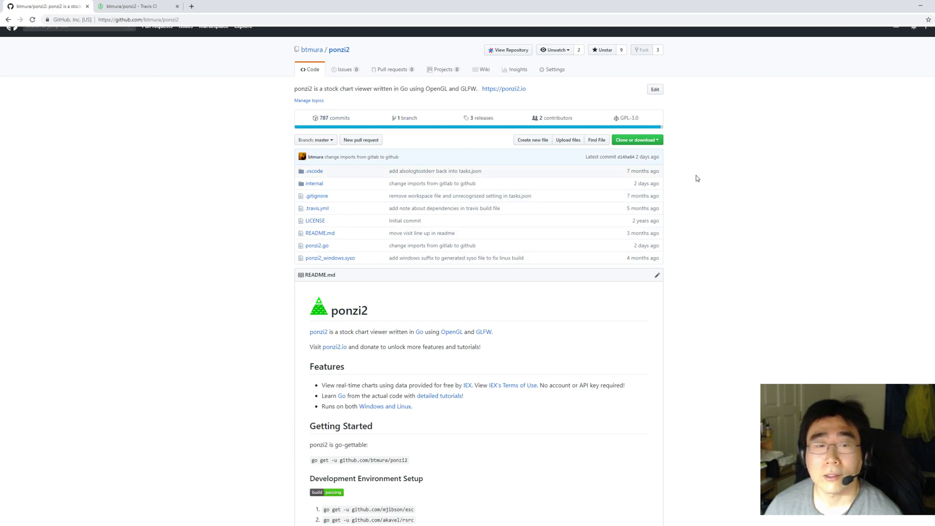
{"action": "scroll", "scroll_direction": "down", "scroll_amount": 3}
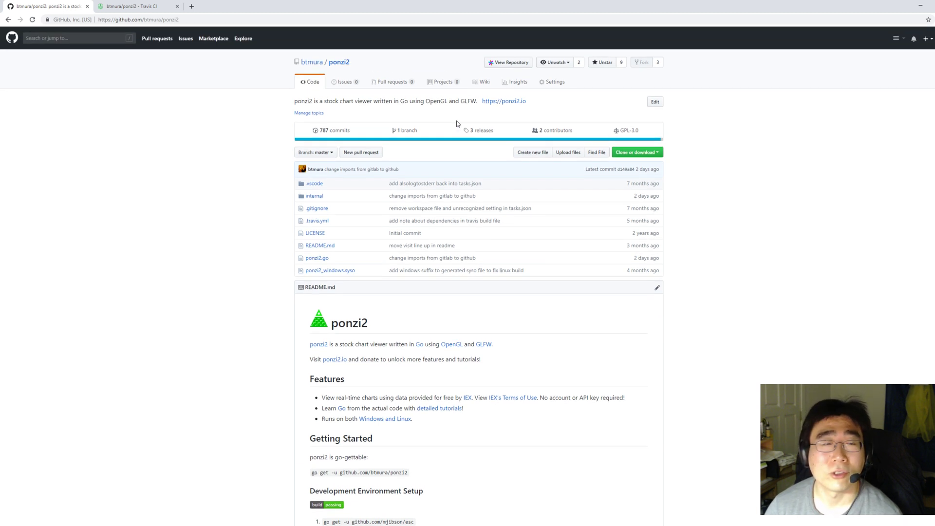
{"action": "mouse_move", "coordinate": [408, 130]}
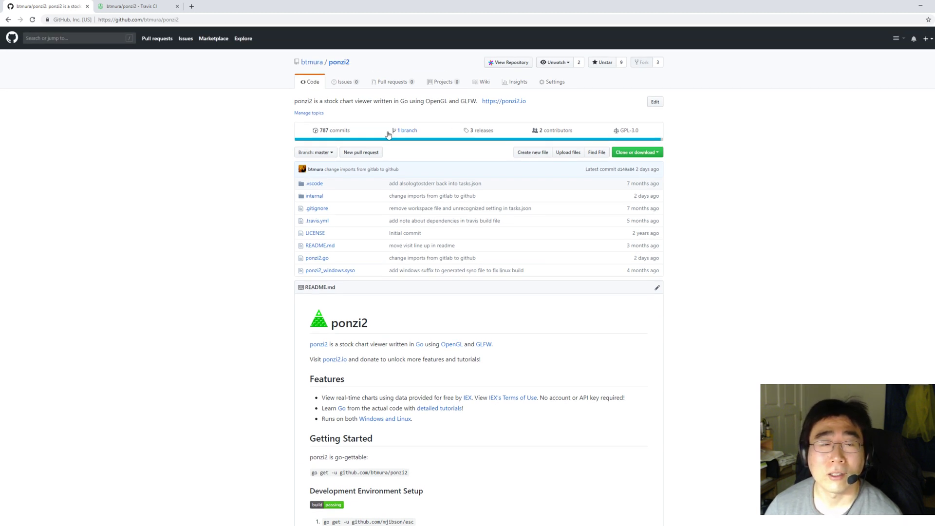
{"action": "mouse_move", "coordinate": [479, 130]}
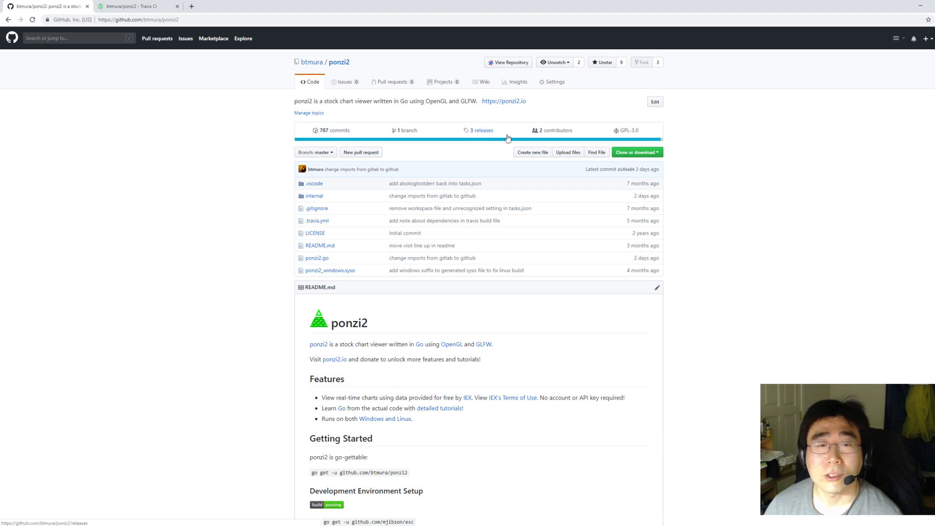
Step: Go to the Releases page listing v1.1.0, v1.0.1 and v1.0.0 with their download assets
{"action": "left_click", "coordinate": [482, 130]}
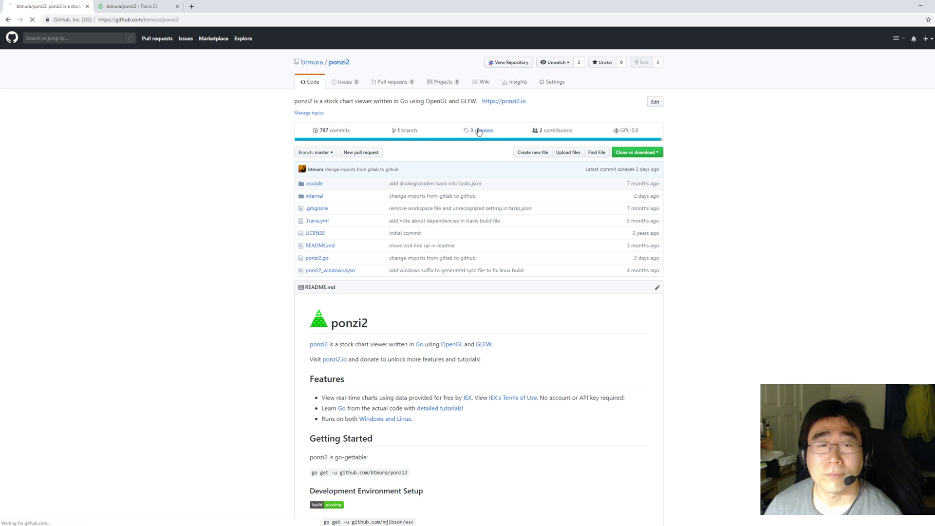
{"action": "left_click", "coordinate": [480, 130]}
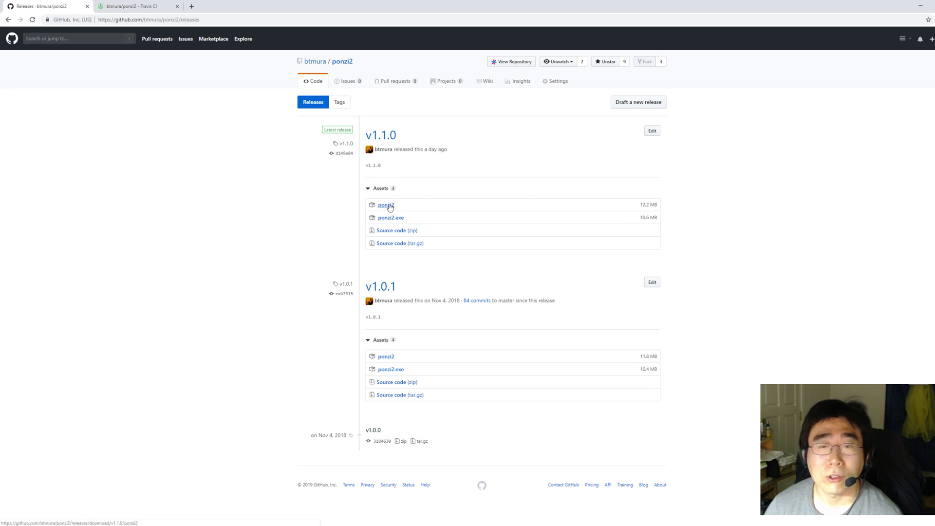
{"action": "mouse_move", "coordinate": [390, 217]}
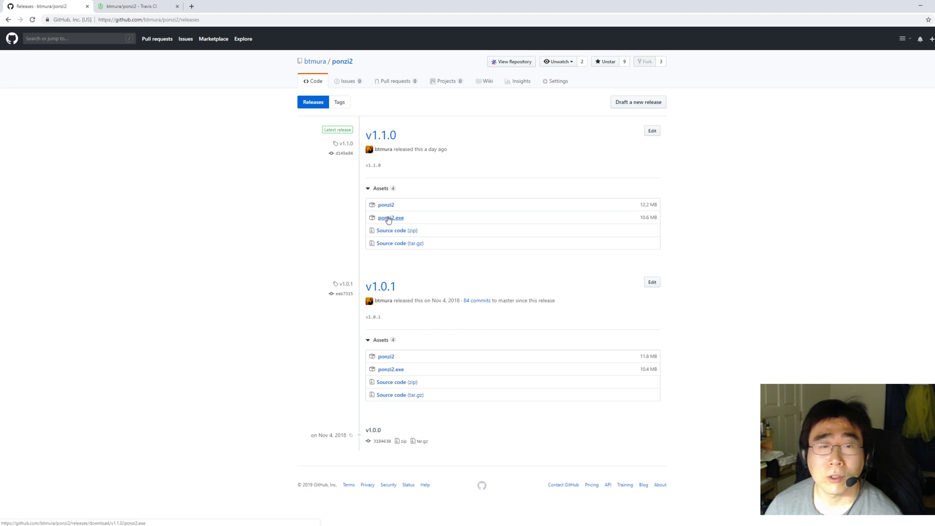
{"action": "mouse_move", "coordinate": [652, 218]}
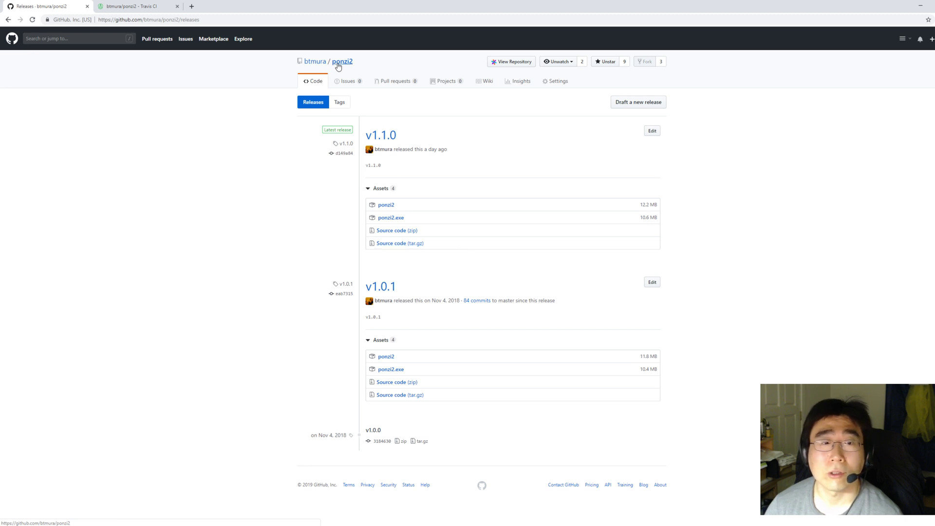
Step: Return to the ponzi2 repository home via its header name and scroll through the README
{"action": "left_click", "coordinate": [342, 62]}
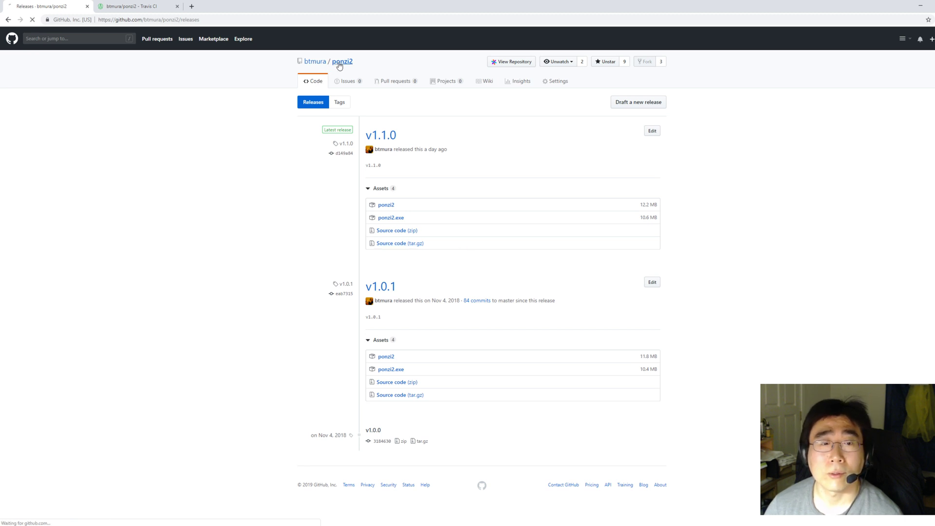
{"action": "left_click", "coordinate": [342, 61]}
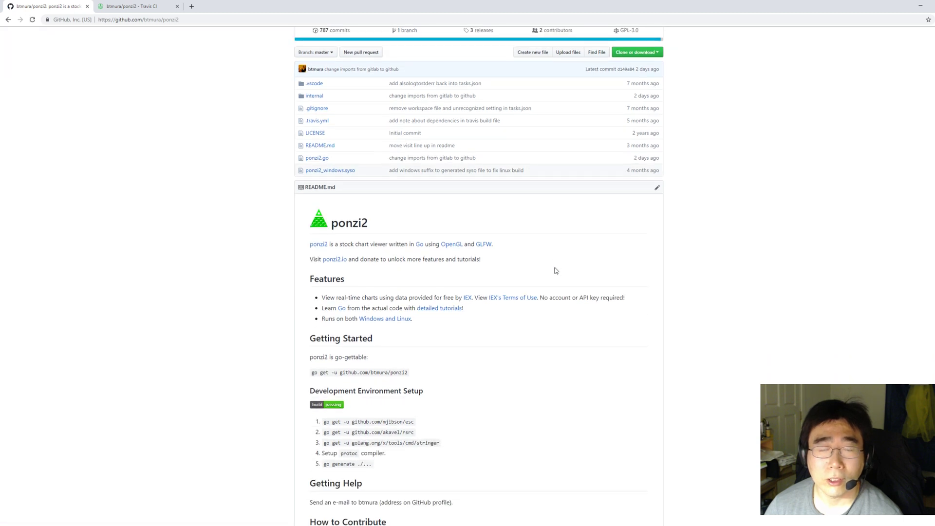
{"action": "scroll", "scroll_direction": "down", "scroll_amount": 3}
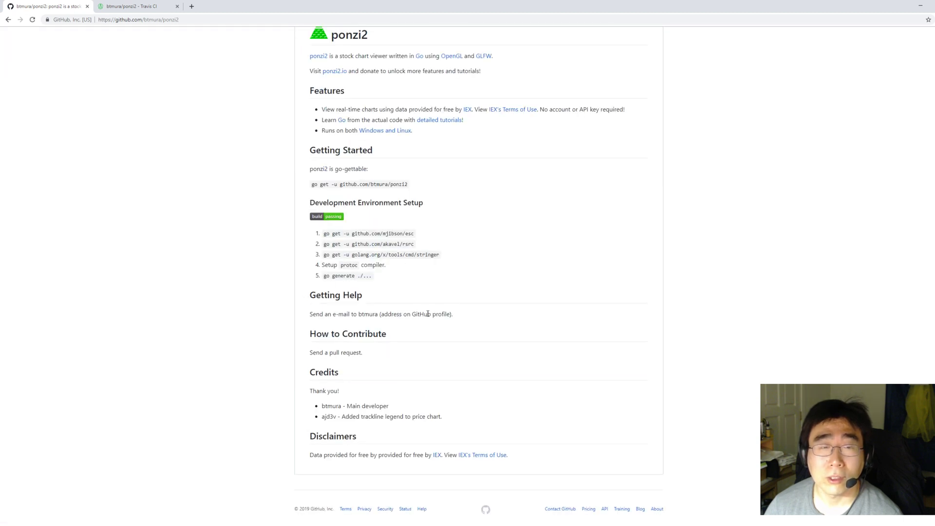
{"action": "scroll", "scroll_direction": "up", "scroll_amount": 3}
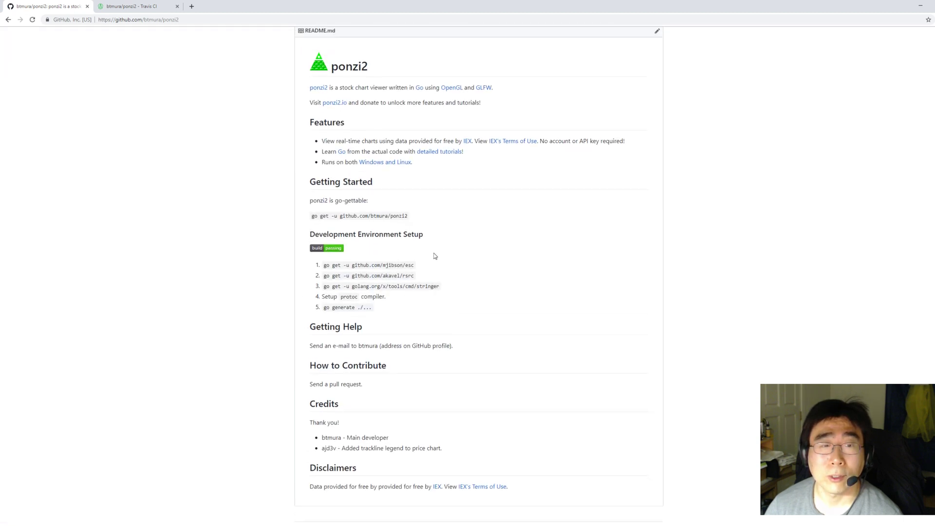
{"action": "scroll", "scroll_direction": "down", "scroll_amount": 3}
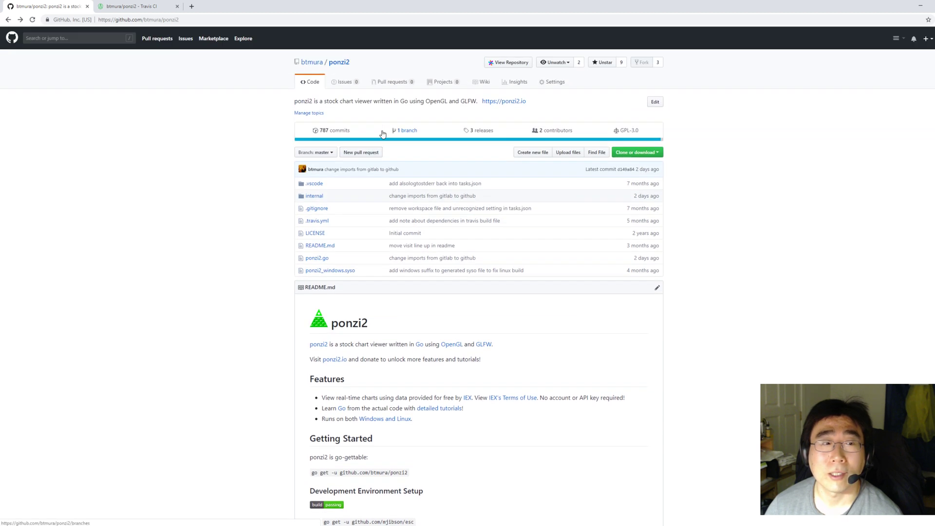
{"action": "left_click", "coordinate": [138, 6]}
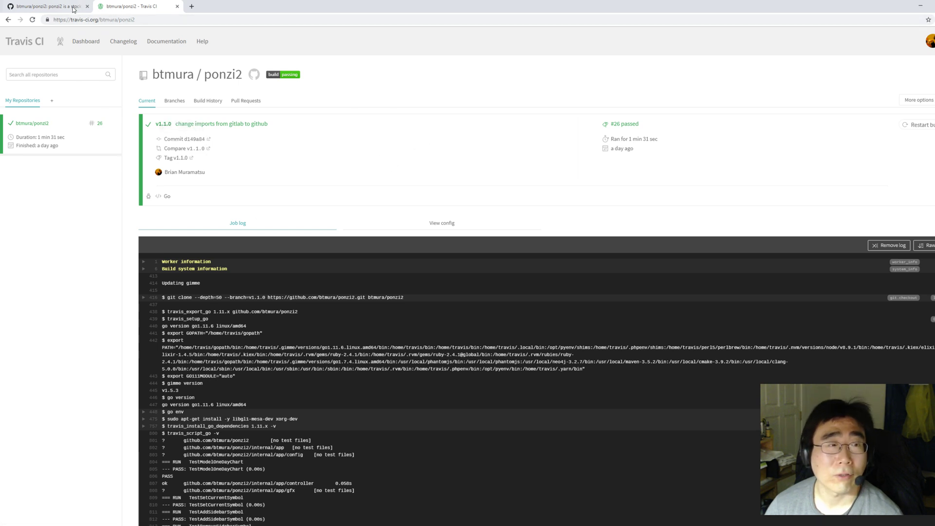
{"action": "left_click", "coordinate": [45, 6]}
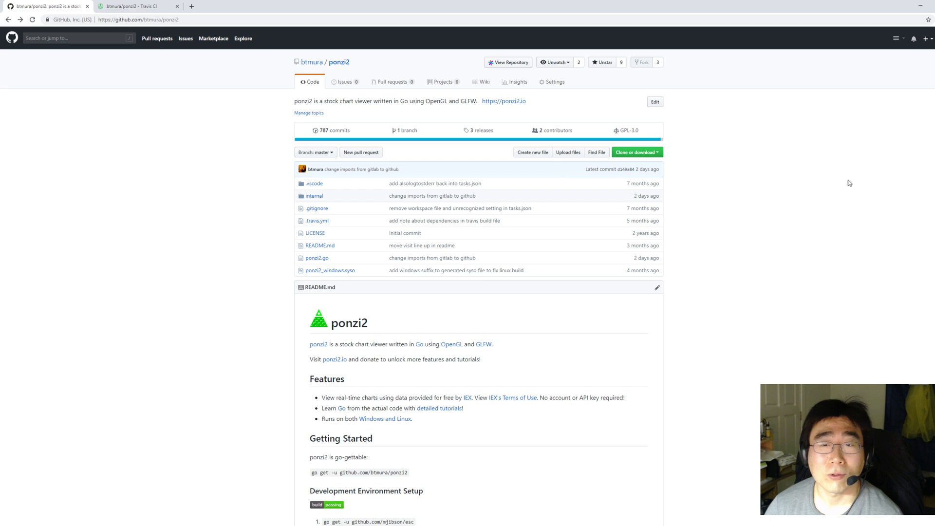
{"action": "mouse_move", "coordinate": [735, 203]}
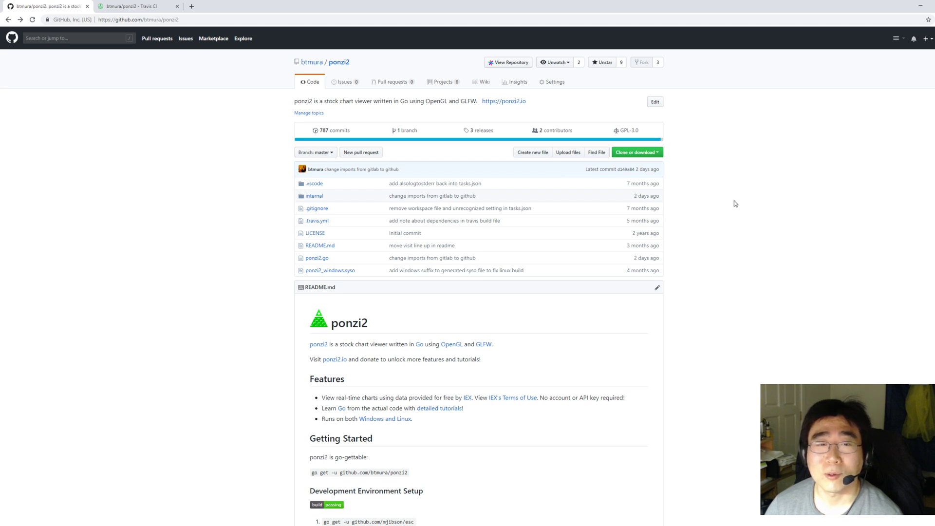
{"action": "mouse_move", "coordinate": [739, 193]}
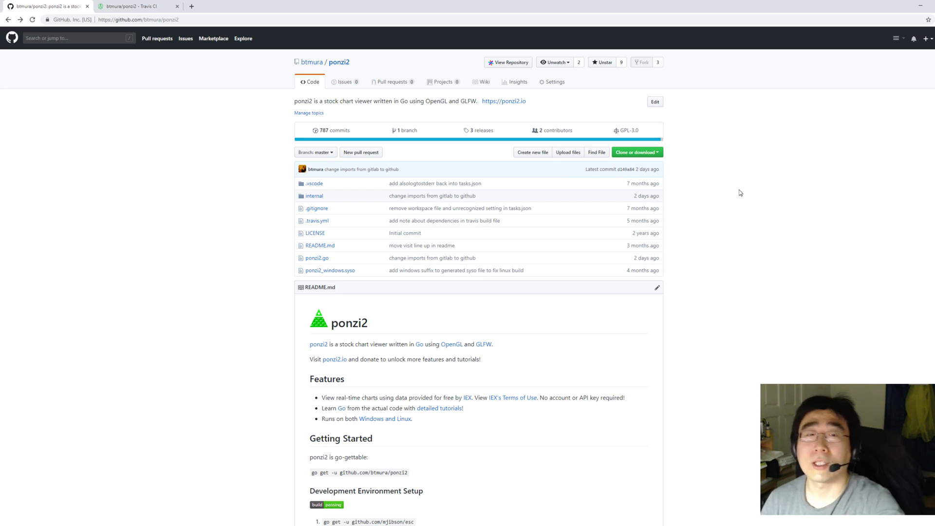